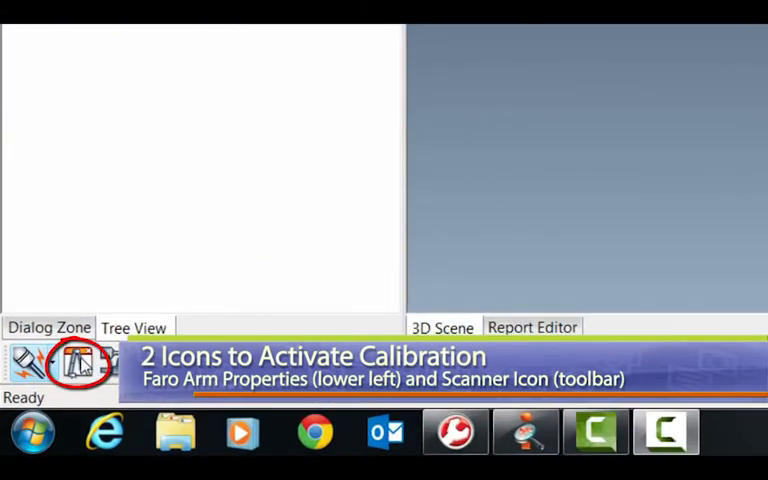
# Step: Launch the FARO Laser Line Probe Compensation from the scanner toolbar, showing its Plane Information dialog
pyautogui.click(78, 364)
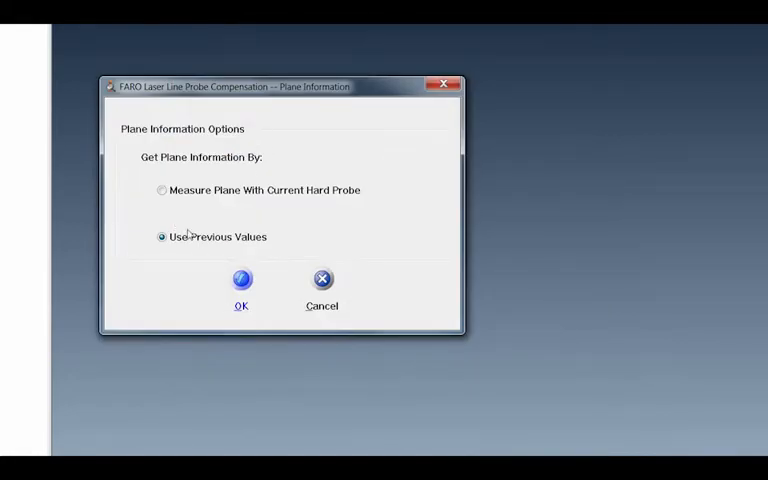
# Step: From the surface scan panel's Faro software section, show the probe selection window with Laser Probe compensation status passed
pyautogui.click(240, 280)
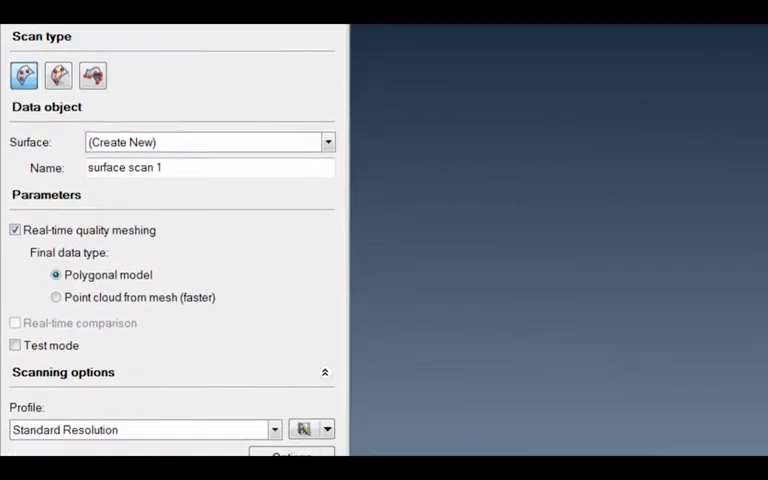
pyautogui.scroll(-3)
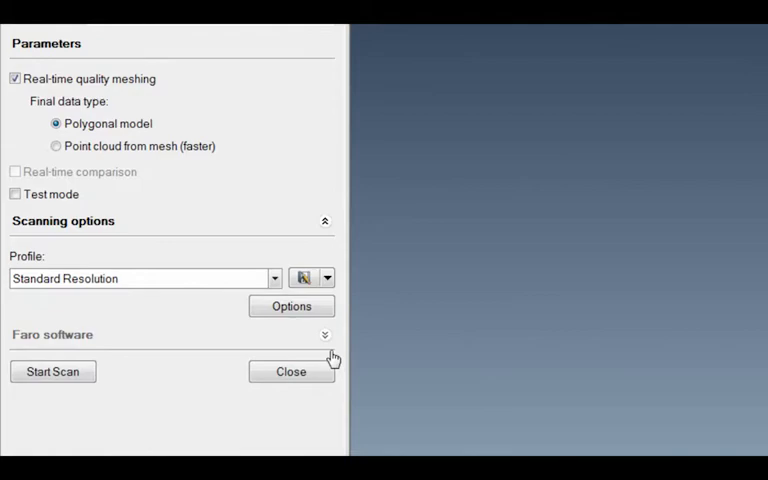
pyautogui.click(324, 334)
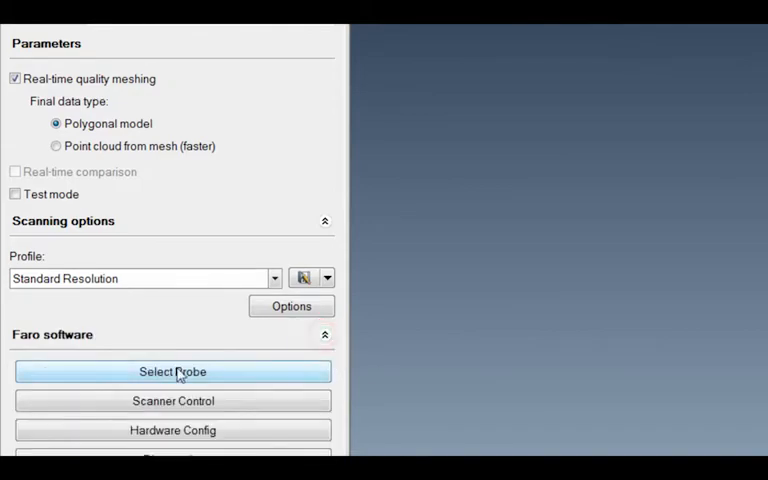
pyautogui.click(172, 372)
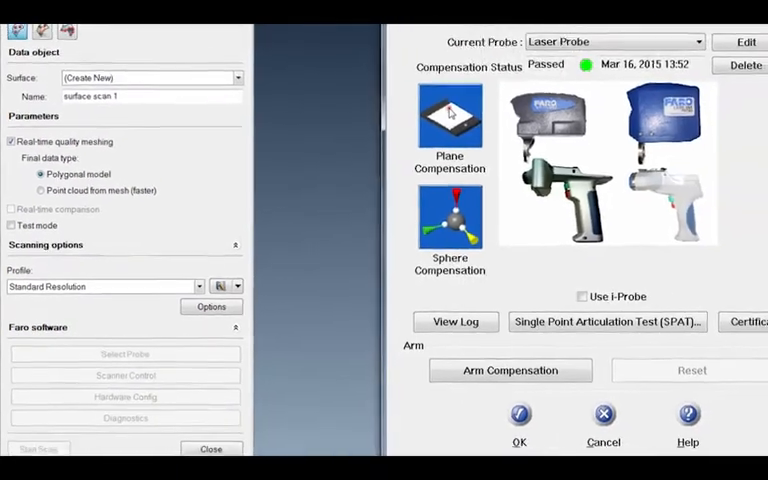
# Step: Begin Plane Compensation set to Measure Plane With Current Hard Probe, reaching the calibration plate point-taking prompt
pyautogui.click(448, 120)
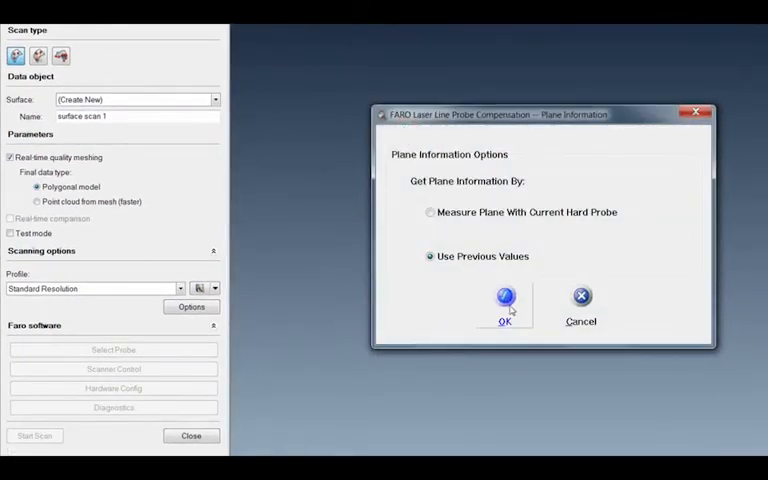
pyautogui.click(430, 212)
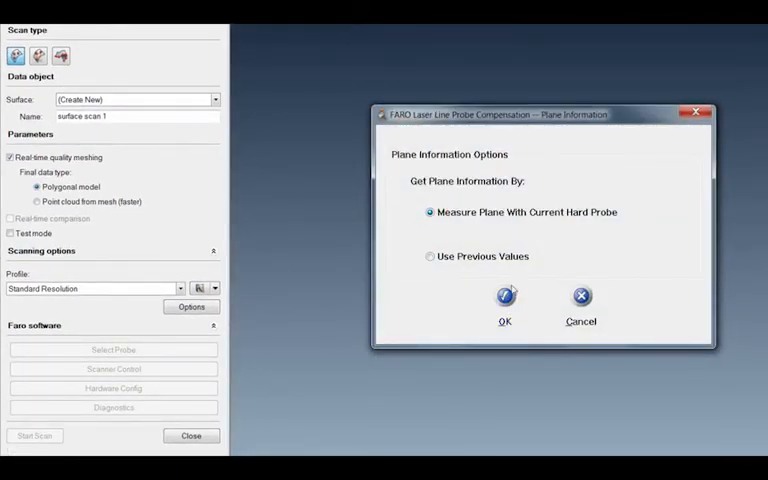
pyautogui.click(504, 304)
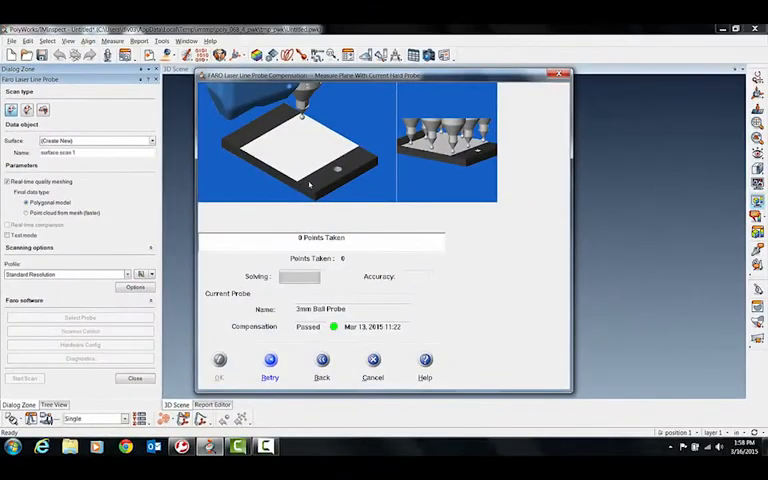